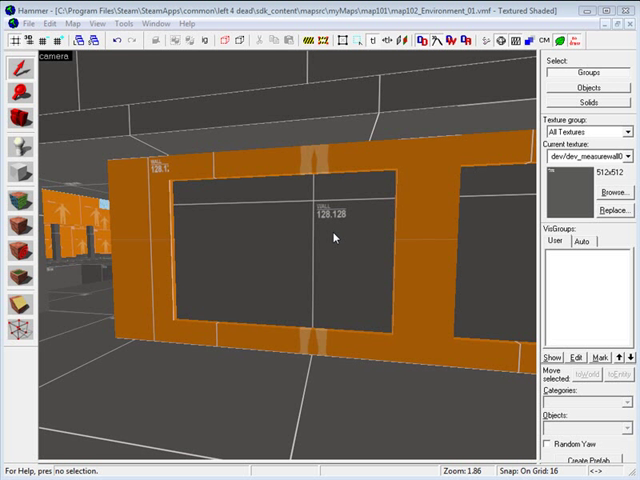
{"action": "mouse_move", "coordinate": [336, 242]}
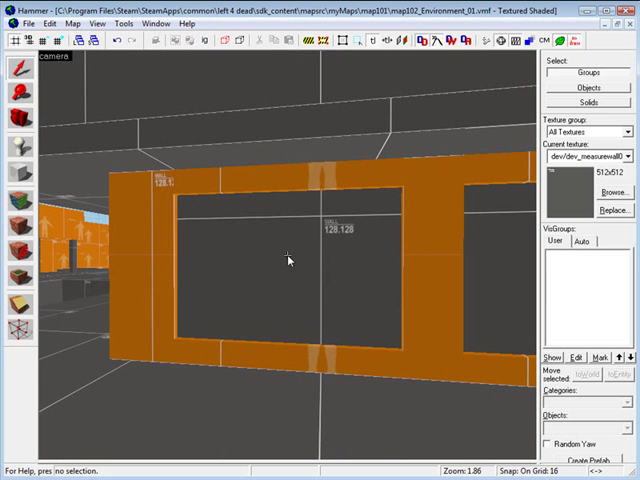
- Select the six faces of the window brush, showing their texture settings in the Face Edit Sheet
{"action": "left_click", "coordinate": [288, 256]}
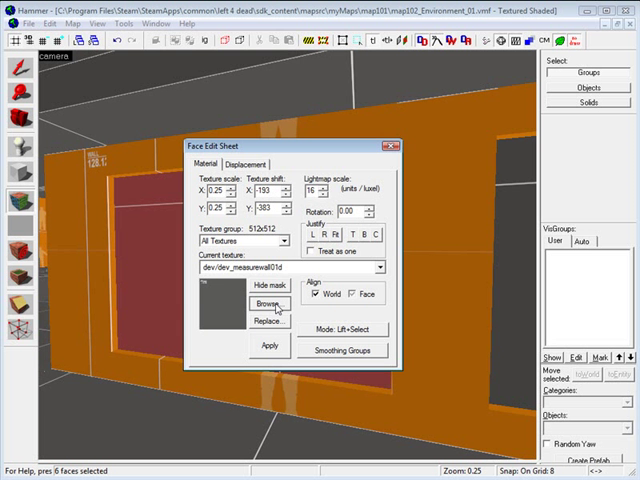
- Browse the texture library and filter it to the nodraw textures
{"action": "left_click", "coordinate": [264, 304]}
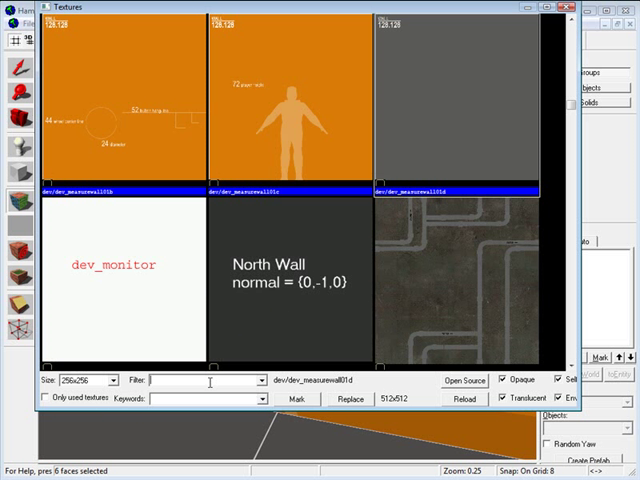
{"action": "type", "text": "nodraw"}
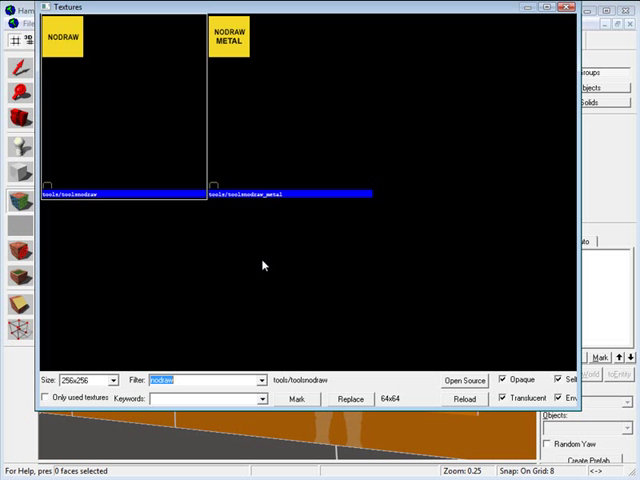
- Filter to glass textures and apply glass/urban_glass_03 to the selected window faces
{"action": "type", "text": "d"}
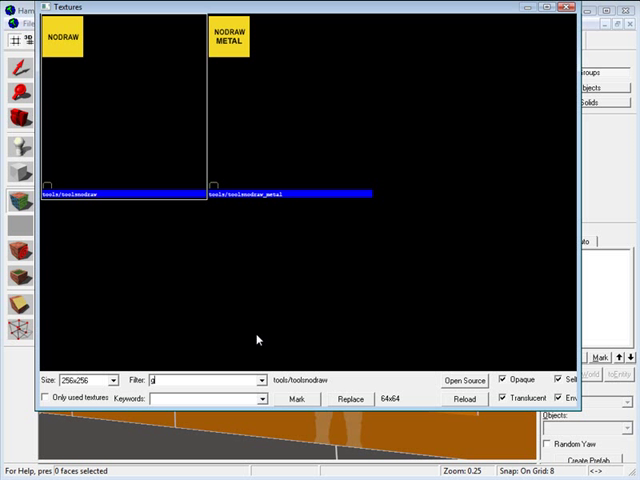
{"action": "type", "text": "glass/urban"}
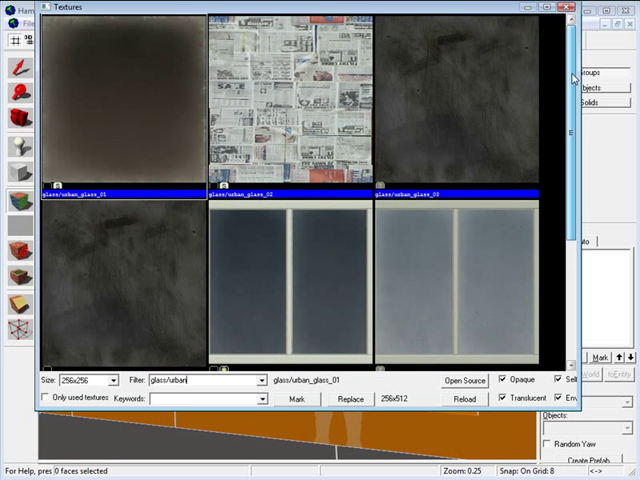
{"action": "left_click", "coordinate": [470, 110]}
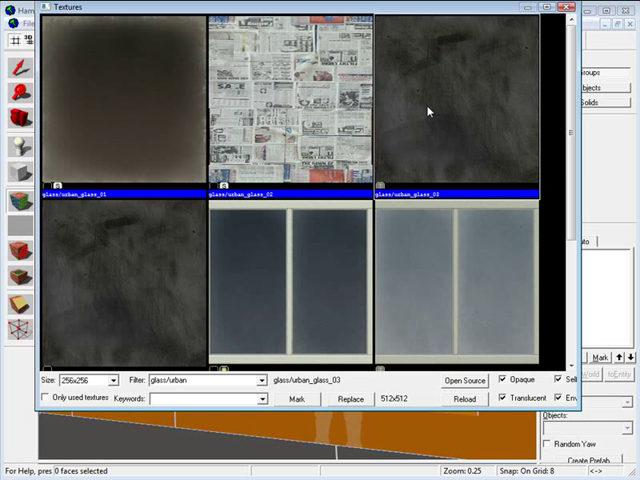
{"action": "mouse_move", "coordinate": [446, 108]}
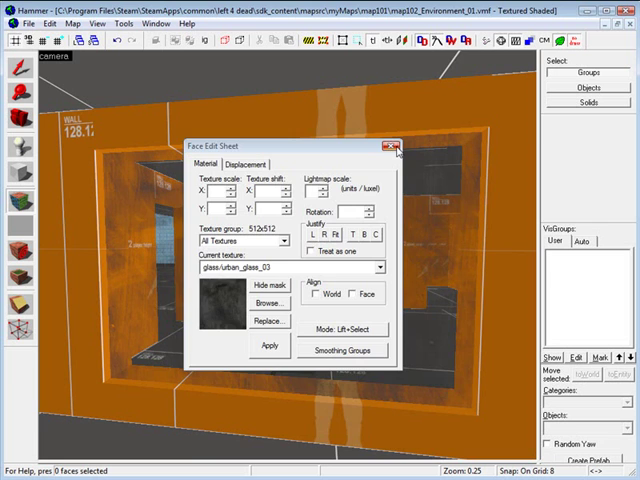
{"action": "left_click", "coordinate": [388, 146]}
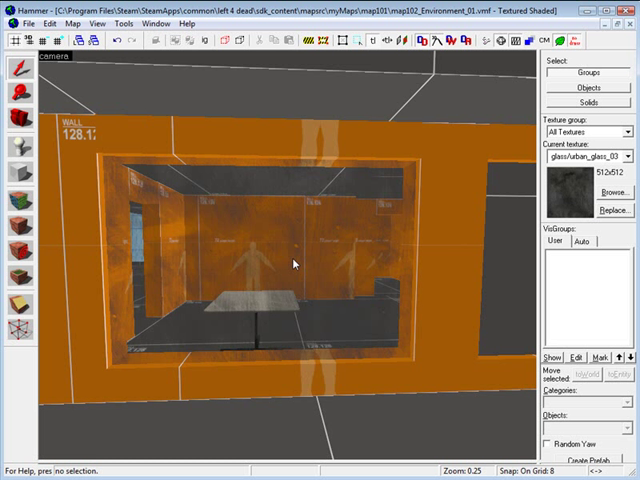
{"action": "mouse_move", "coordinate": [196, 238]}
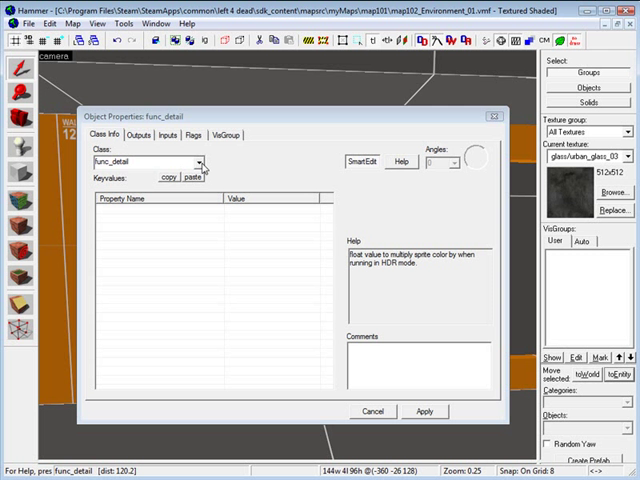
- Choose func_breakable_surf from the entity Class list for the tied window brush
{"action": "left_click", "coordinate": [180, 164]}
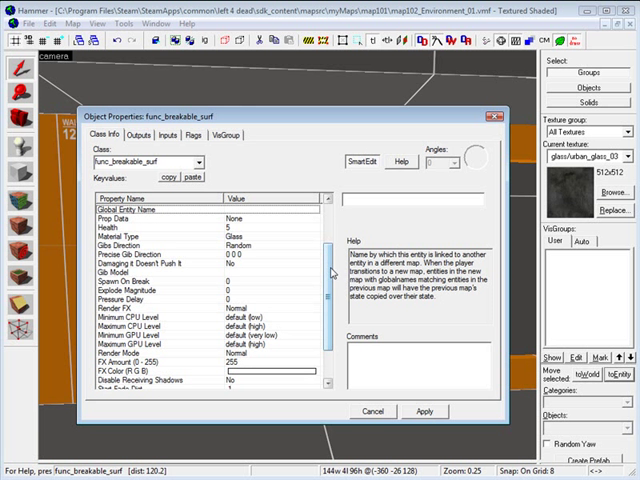
{"action": "scroll", "scroll_direction": "down", "scroll_amount": 3}
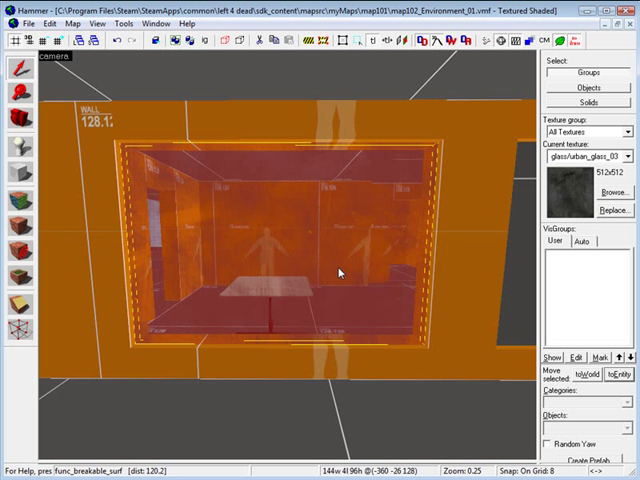
{"action": "mouse_move", "coordinate": [300, 196]}
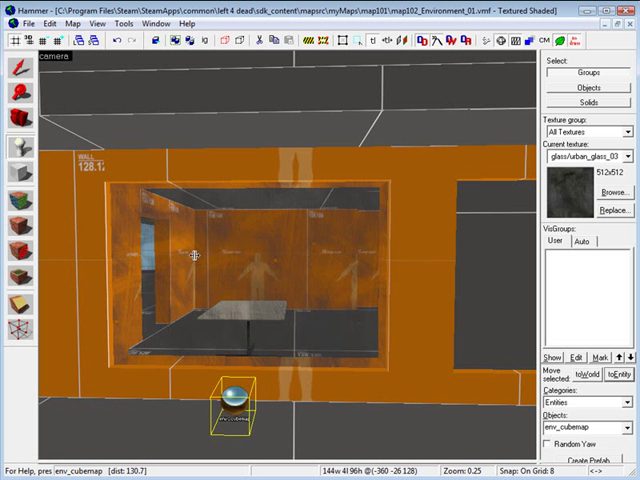
{"action": "mouse_move", "coordinate": [246, 248]}
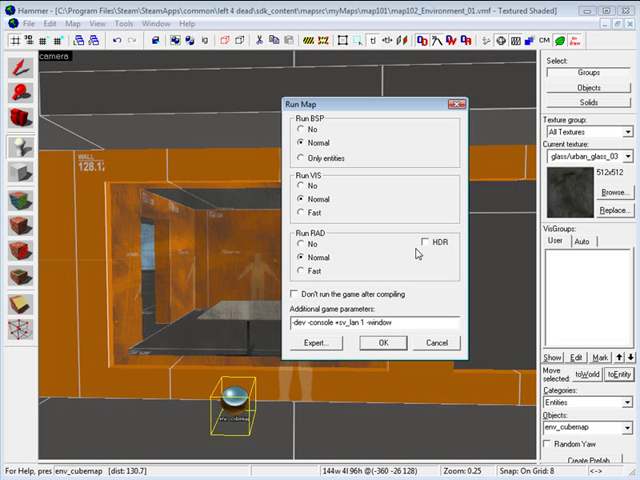
{"action": "mouse_move", "coordinate": [376, 300]}
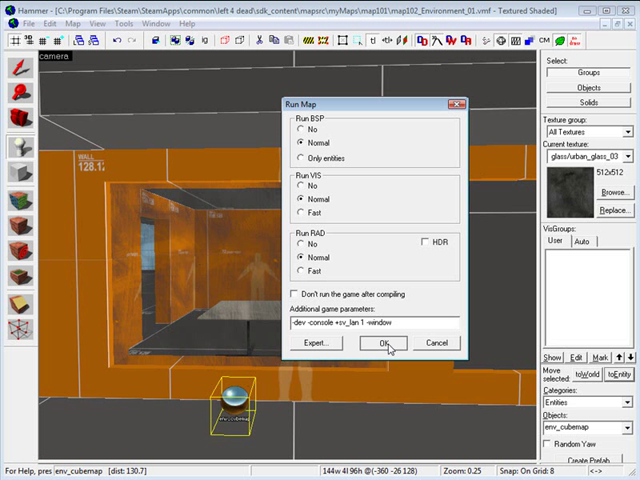
{"action": "left_click", "coordinate": [388, 342]}
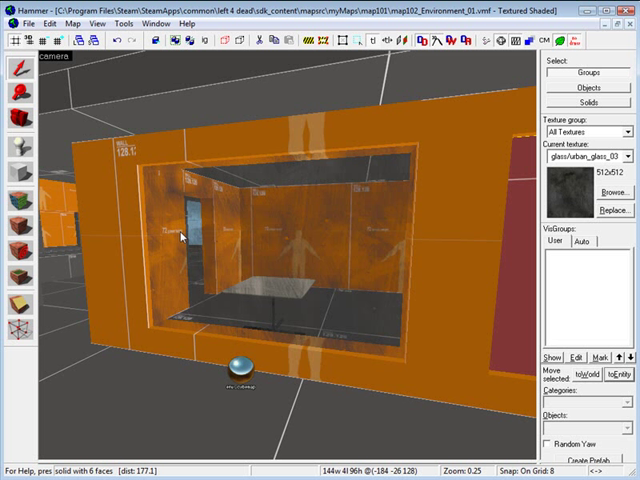
{"action": "mouse_move", "coordinate": [470, 64]}
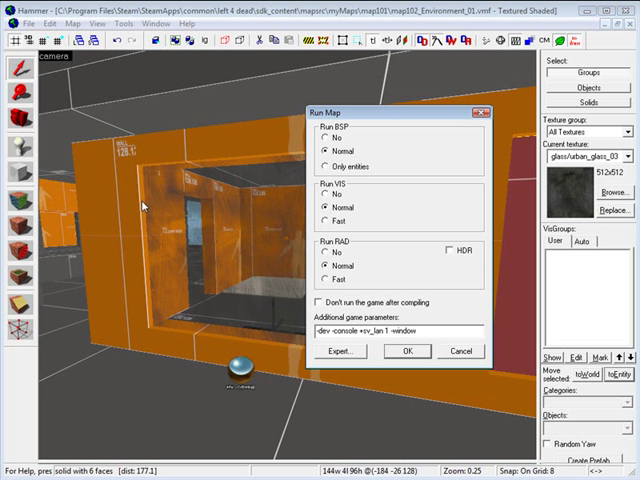
{"action": "mouse_move", "coordinate": [228, 254]}
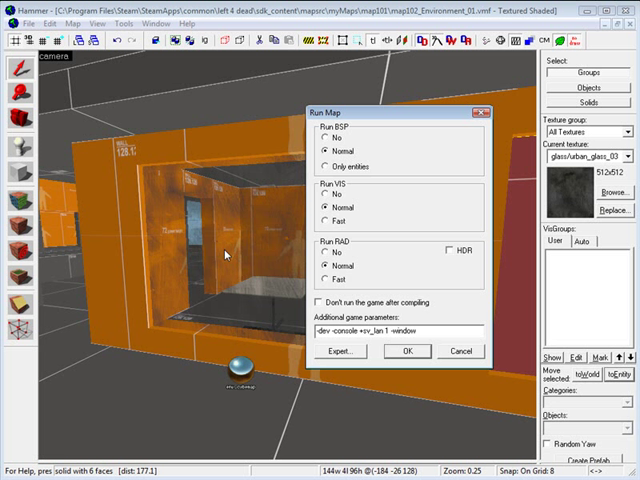
{"action": "mouse_move", "coordinate": [276, 228]}
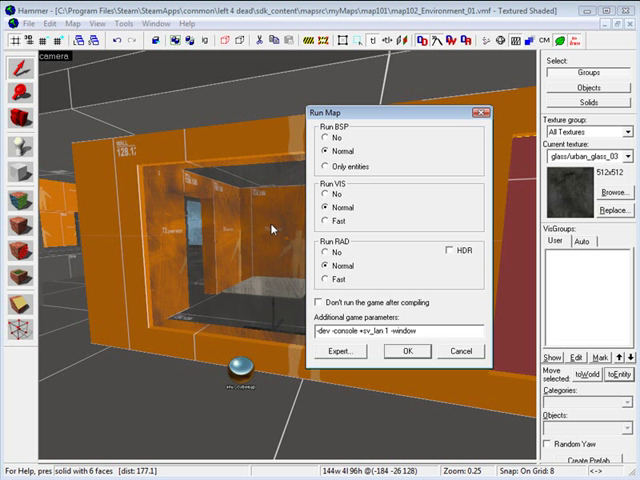
- Enable HDR under Run RAD in the Run Map compile settings
{"action": "left_click", "coordinate": [448, 248]}
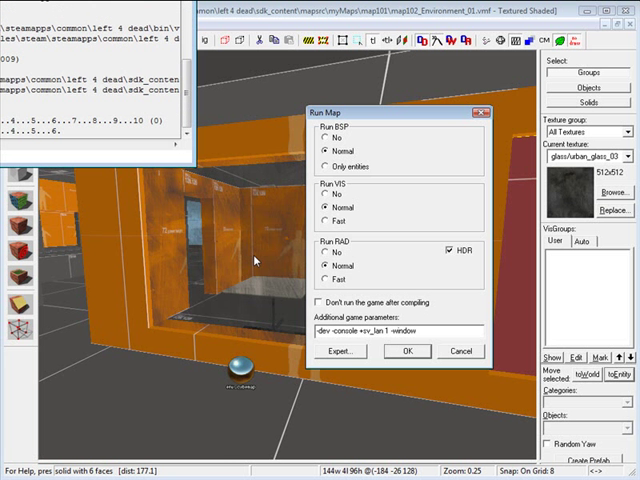
- Compile with HDR, launch Left 4 Dead and bring up the developer console
{"action": "left_click", "coordinate": [404, 352]}
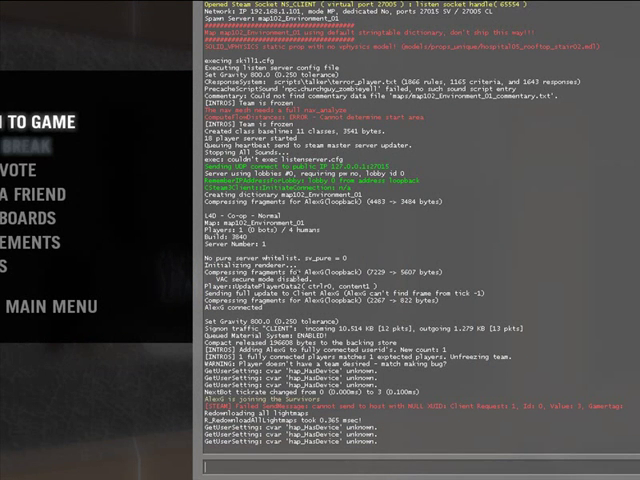
{"action": "type", "text": "build"}
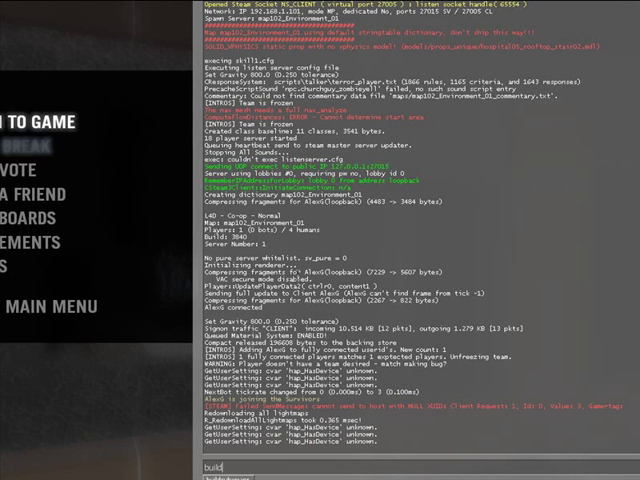